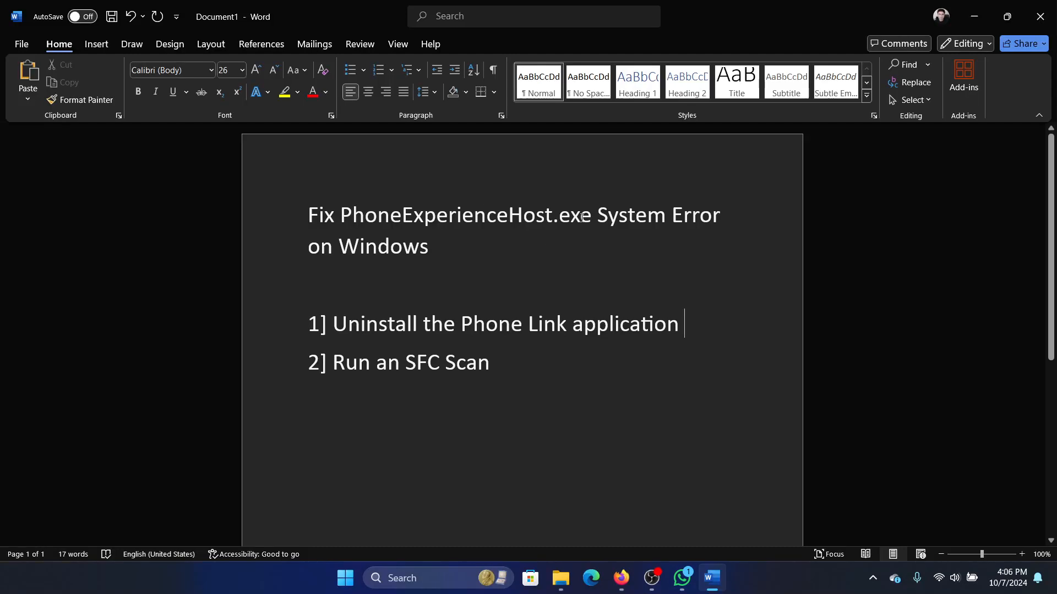
{"action": "mouse_move", "coordinate": [583, 270]}
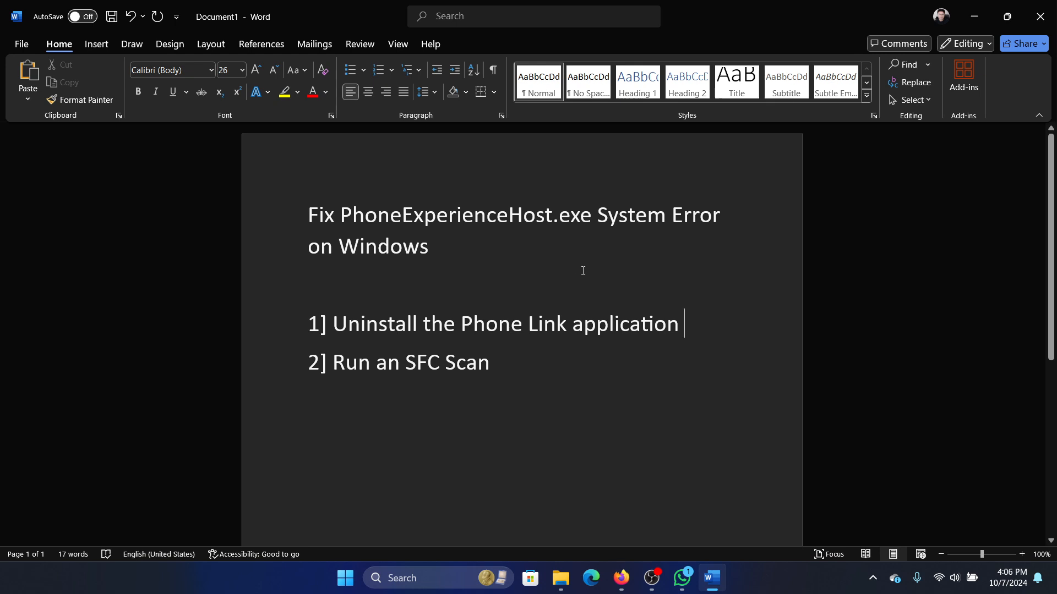
{"action": "mouse_move", "coordinate": [585, 281]}
{"action": "type", "text": "phone Link"}
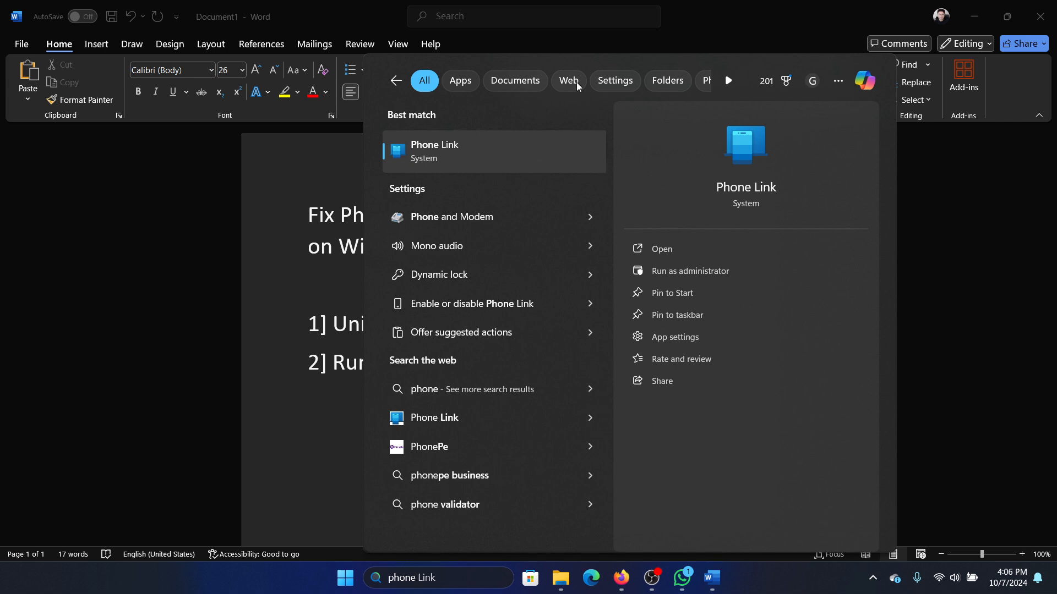
Open Phone Link's app settings page from the search results
{"action": "left_click", "coordinate": [673, 336]}
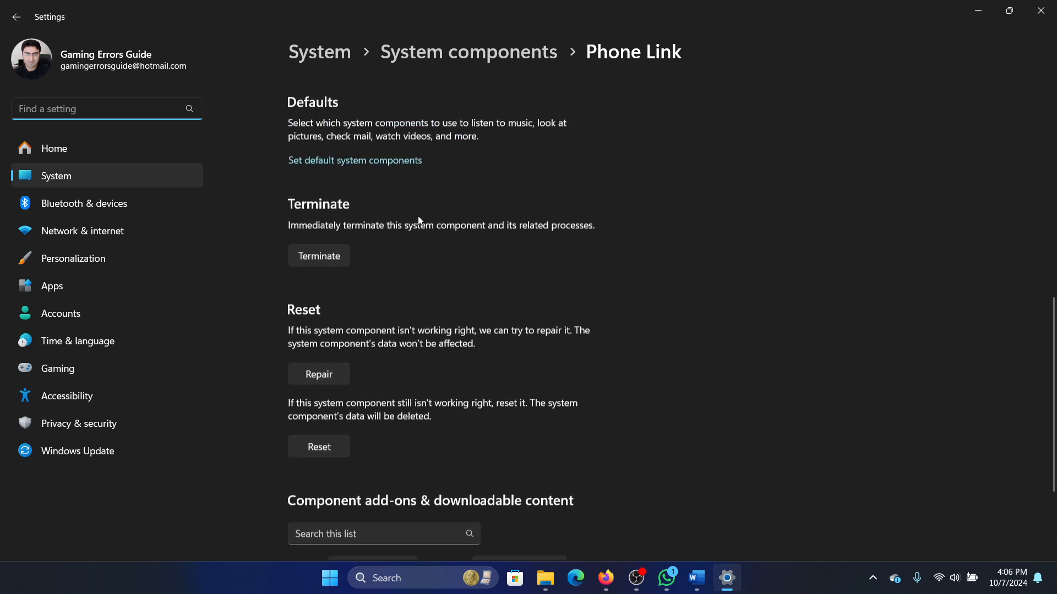
Terminate, repair and then reset the Phone Link component
{"action": "scroll", "scroll_direction": "up", "scroll_amount": 3}
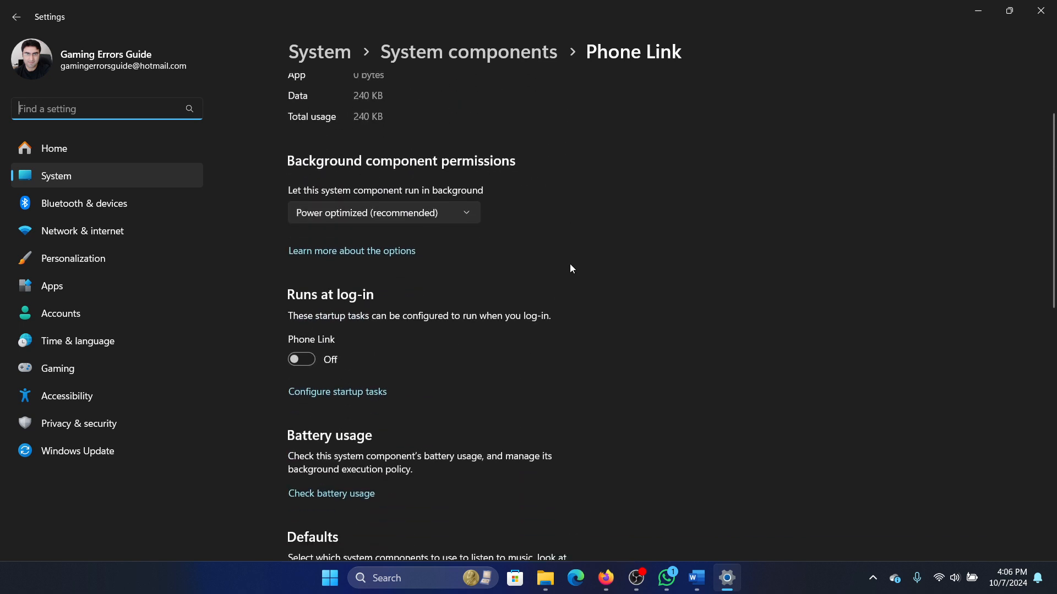
{"action": "scroll", "scroll_direction": "down", "scroll_amount": 3}
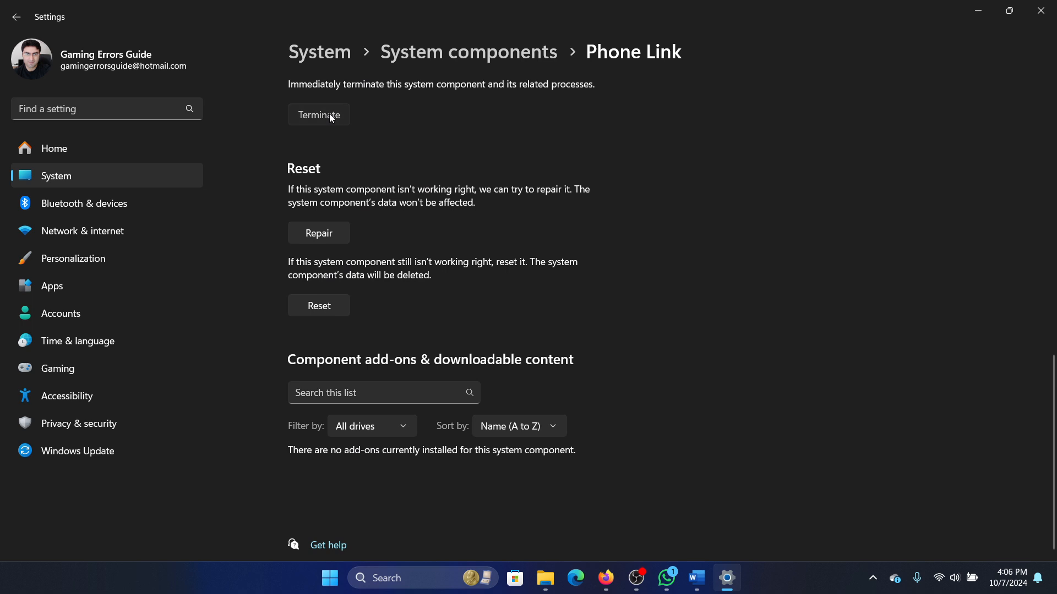
{"action": "left_click", "coordinate": [318, 233]}
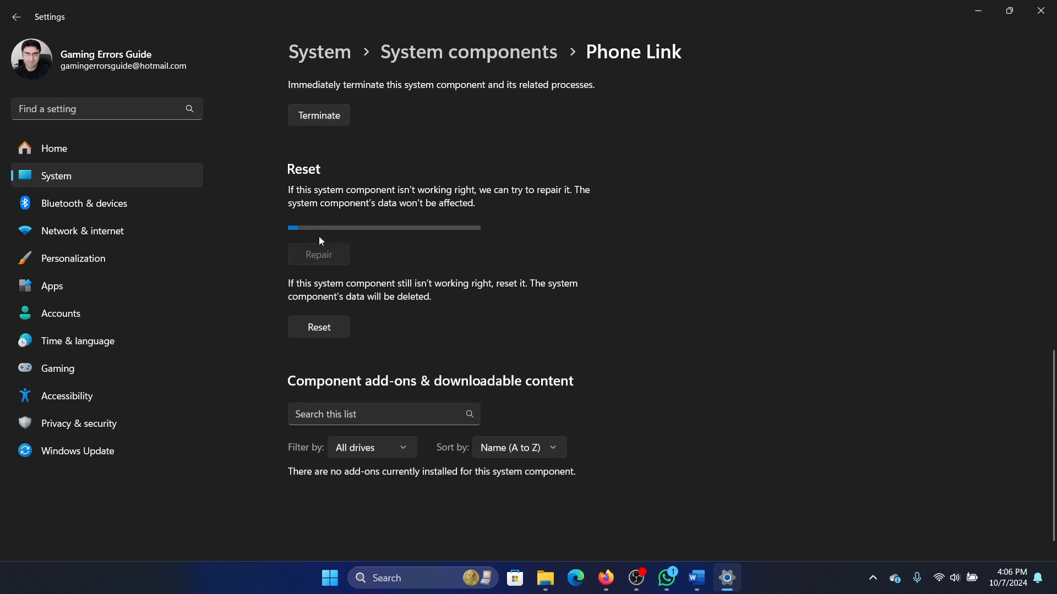
{"action": "left_click", "coordinate": [318, 254]}
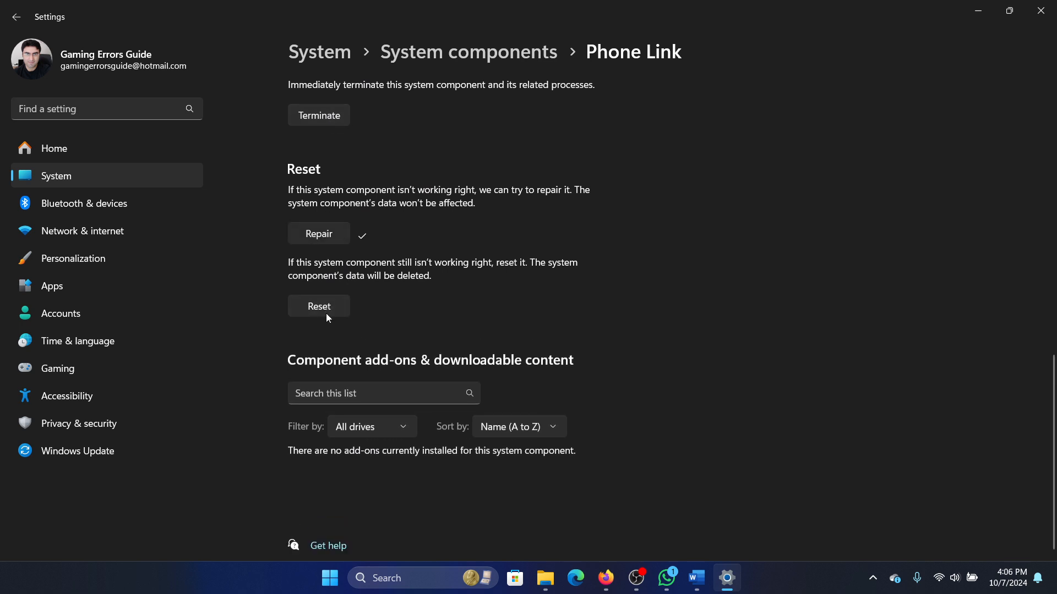
{"action": "left_click", "coordinate": [318, 306]}
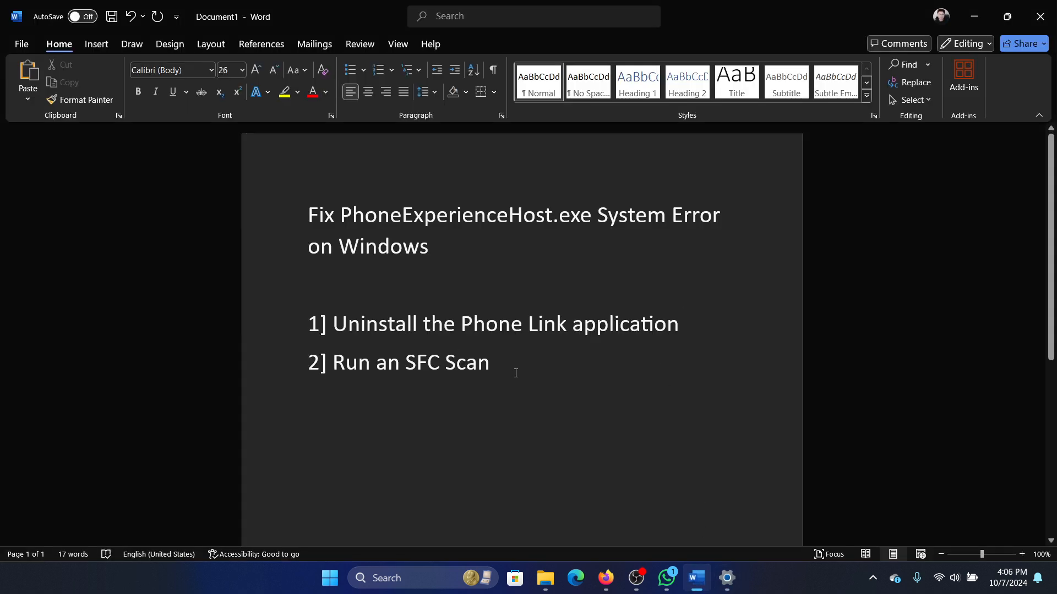
Search the taskbar for 'command Prompt'
{"action": "left_click_drag", "start_coordinate": [332, 362], "coordinate": [490, 363]}
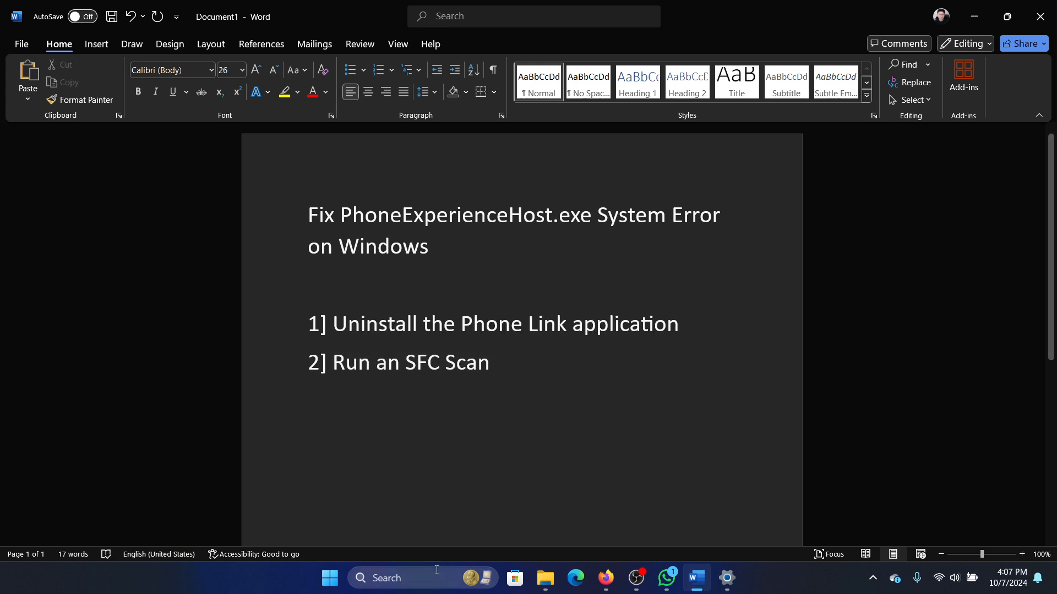
{"action": "type", "text": "command Prompt"}
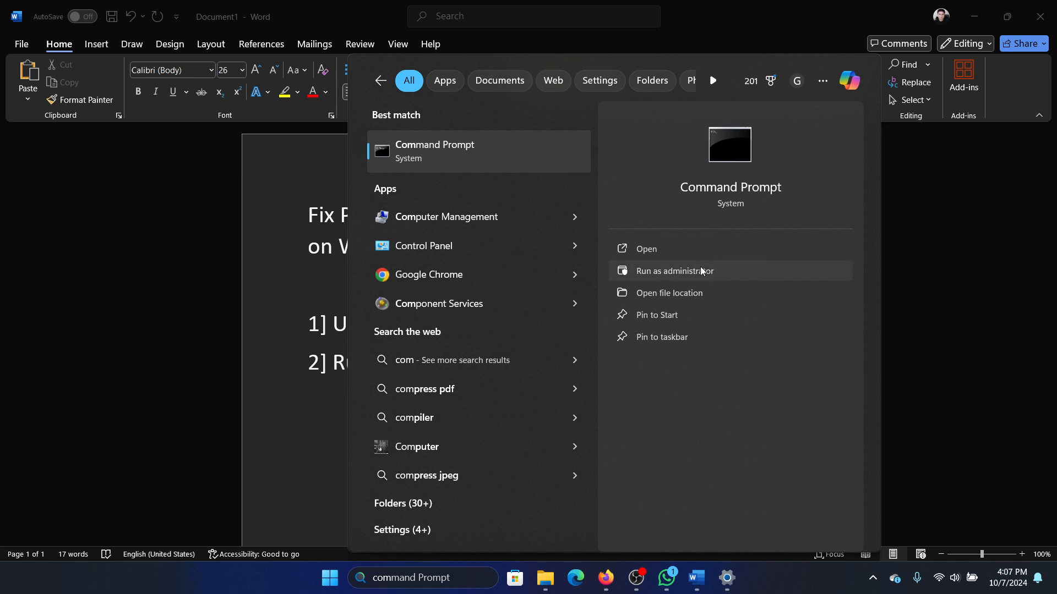
Run Command Prompt as administrator and start 'sfc /scannow'
{"action": "left_click", "coordinate": [675, 271]}
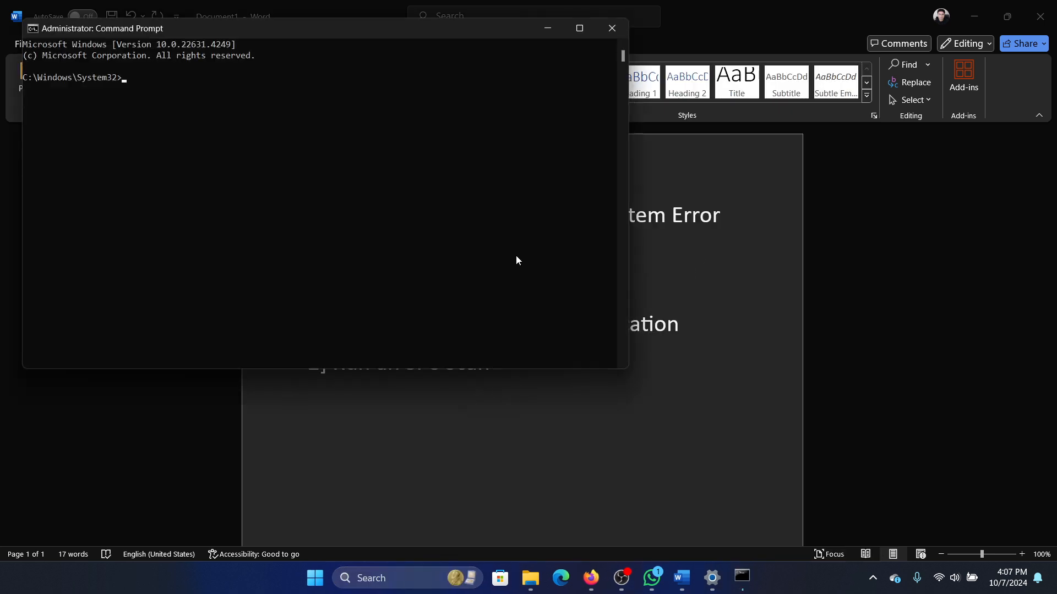
{"action": "type", "text": "sfc"}
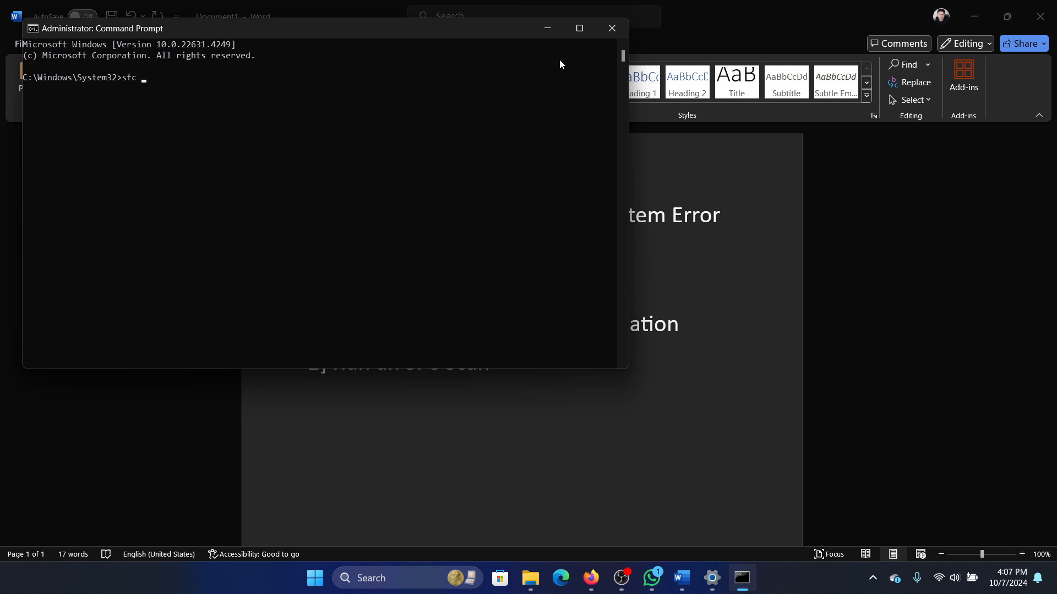
{"action": "type", "text": "/scannow"}
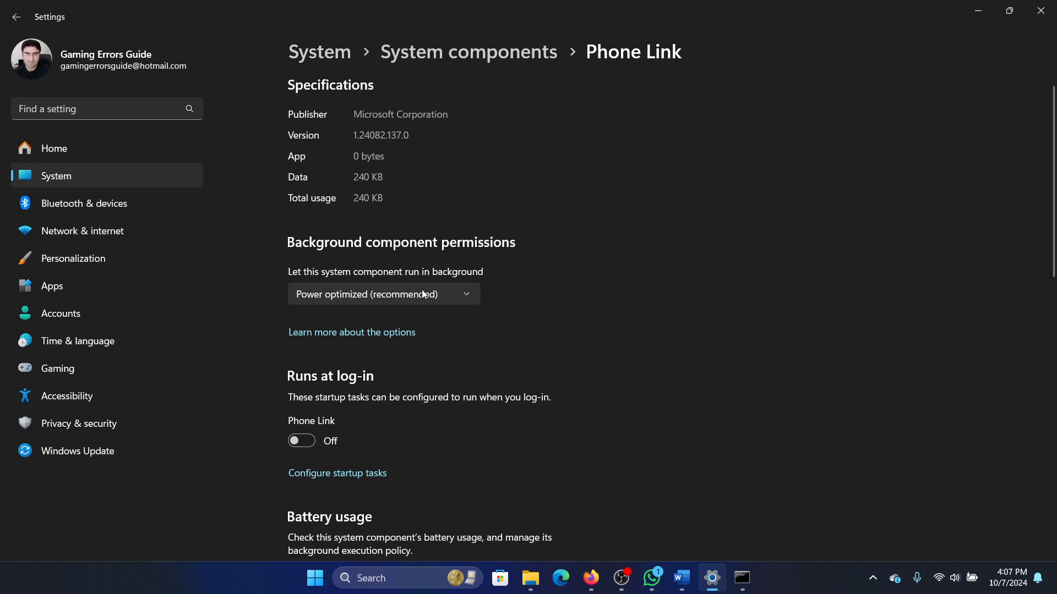
Set 'Let this system component run in background' to Never for Phone Link
{"action": "left_click", "coordinate": [383, 294]}
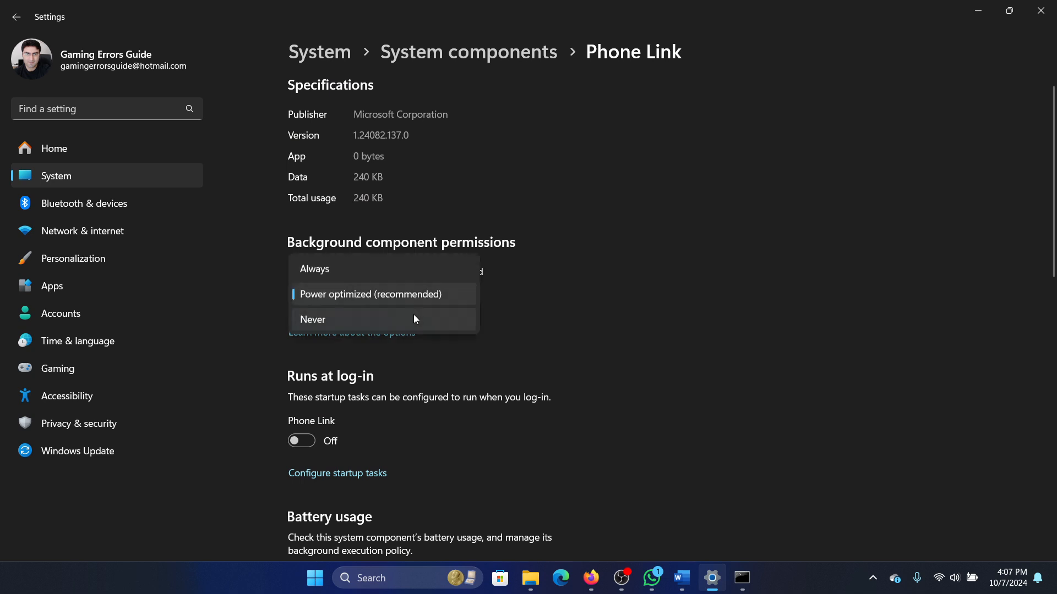
{"action": "left_click", "coordinate": [313, 319]}
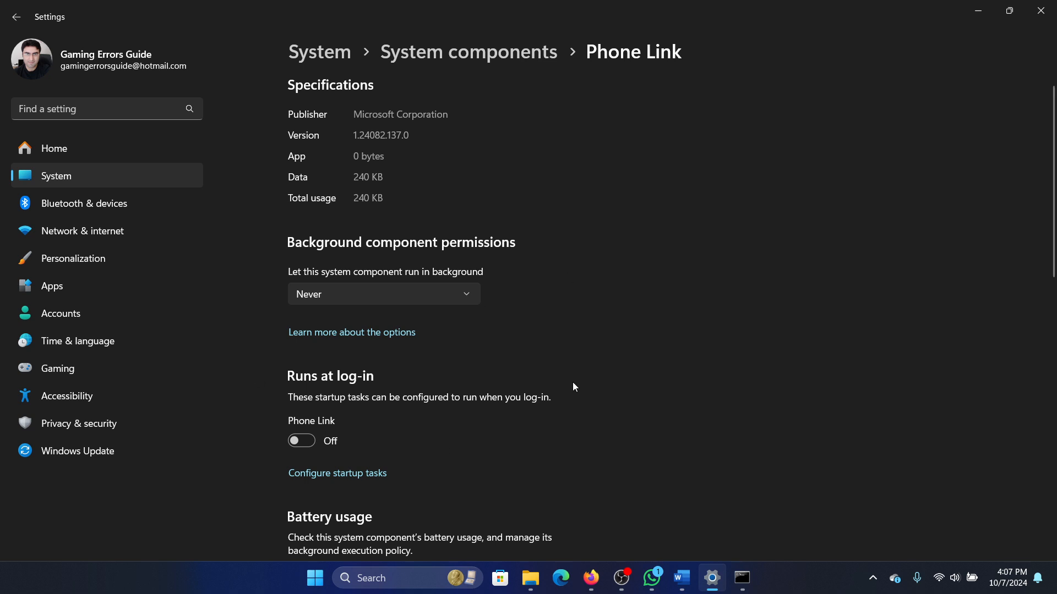
{"action": "mouse_move", "coordinate": [520, 84]}
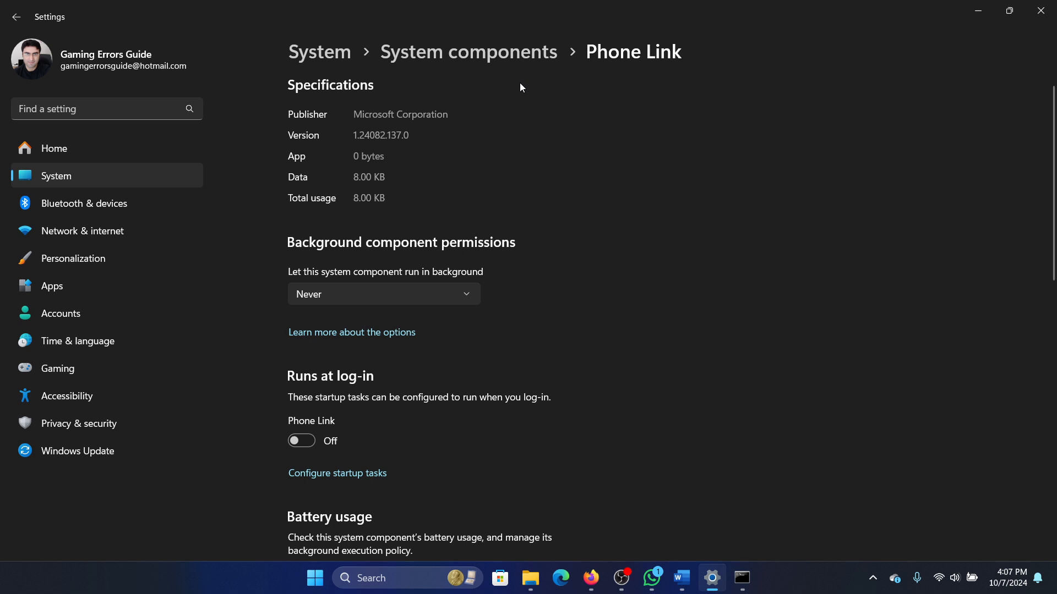
{"action": "mouse_move", "coordinate": [333, 206]}
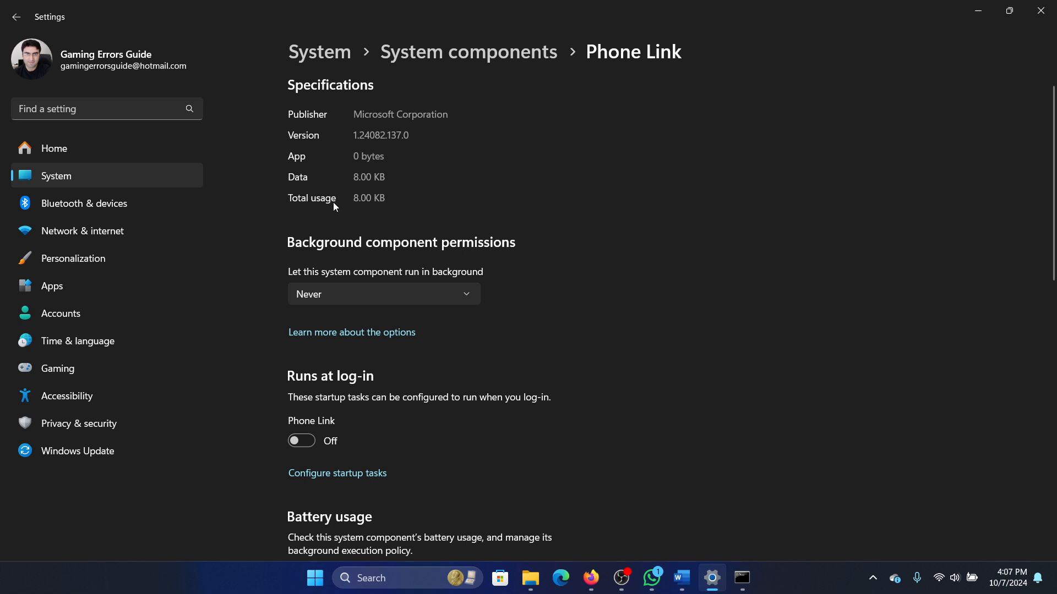
{"action": "mouse_move", "coordinate": [555, 266]}
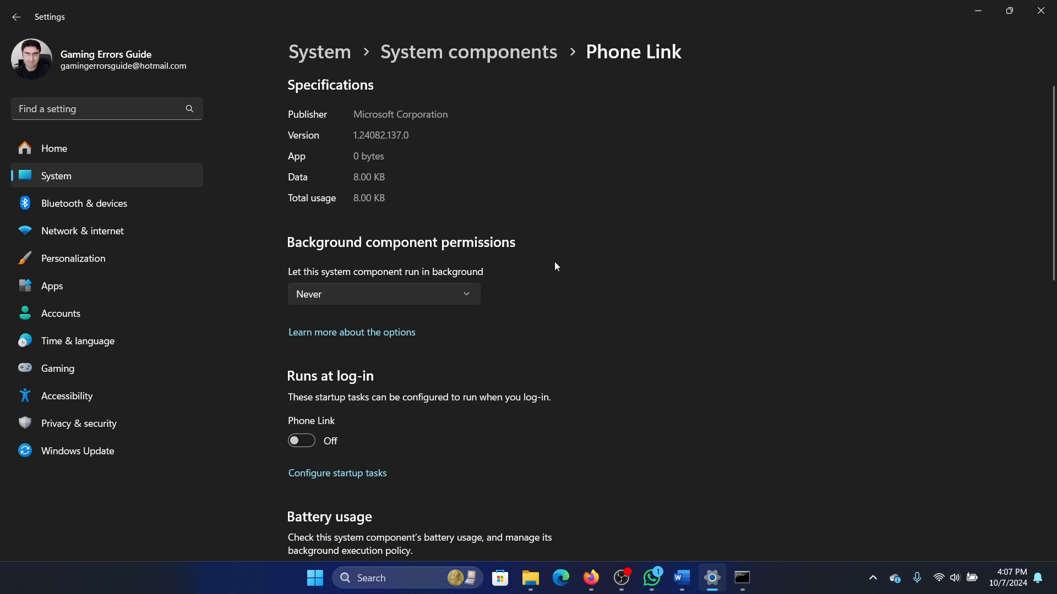
{"action": "mouse_move", "coordinate": [588, 139]}
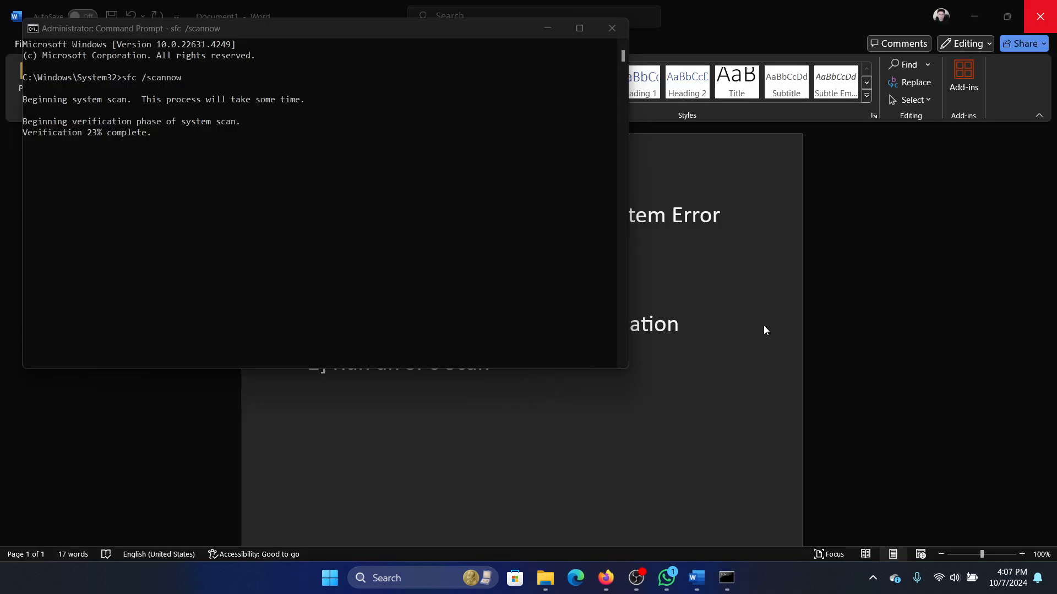
Bring the Word document back to the front while the SFC scan continues
{"action": "left_click", "coordinate": [695, 578]}
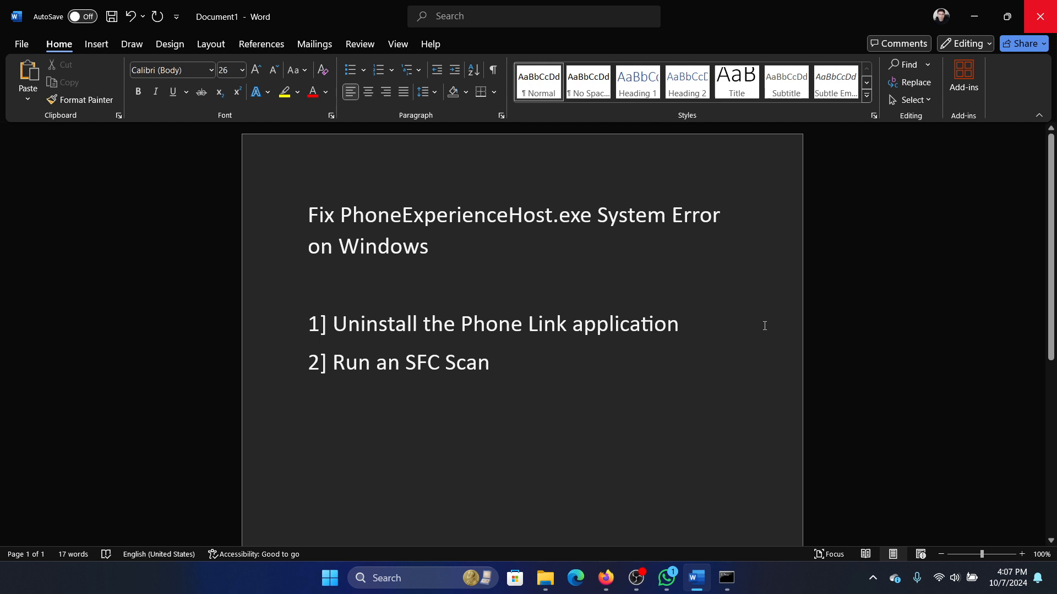